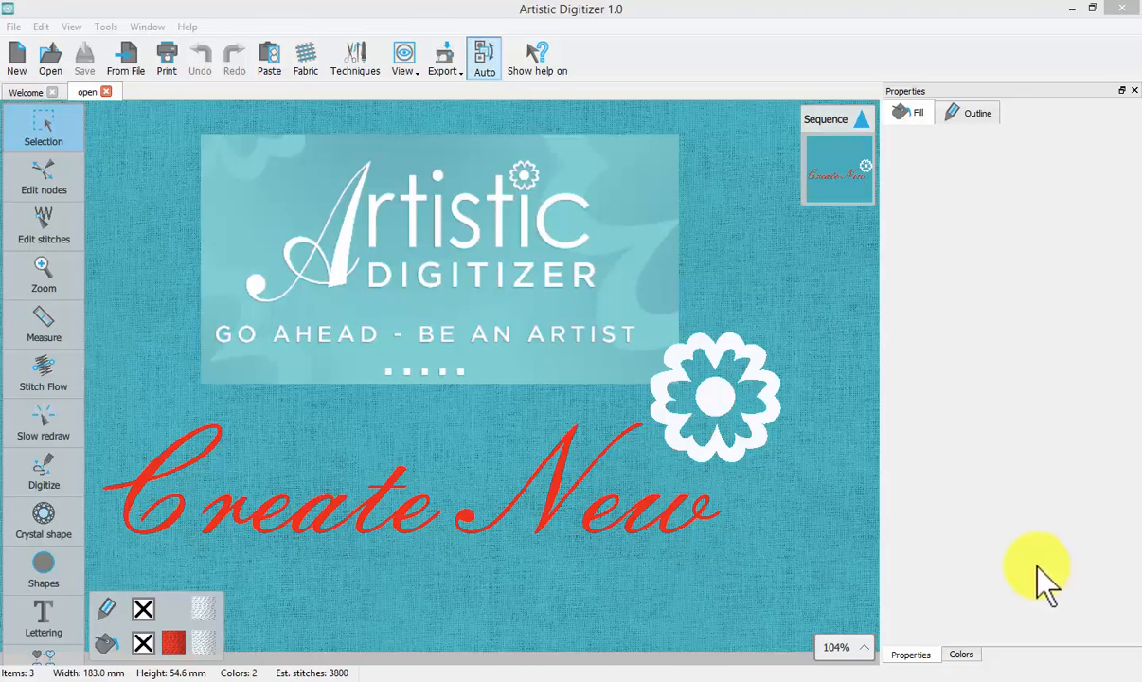
{"action": "mouse_move", "coordinate": [470, 314]}
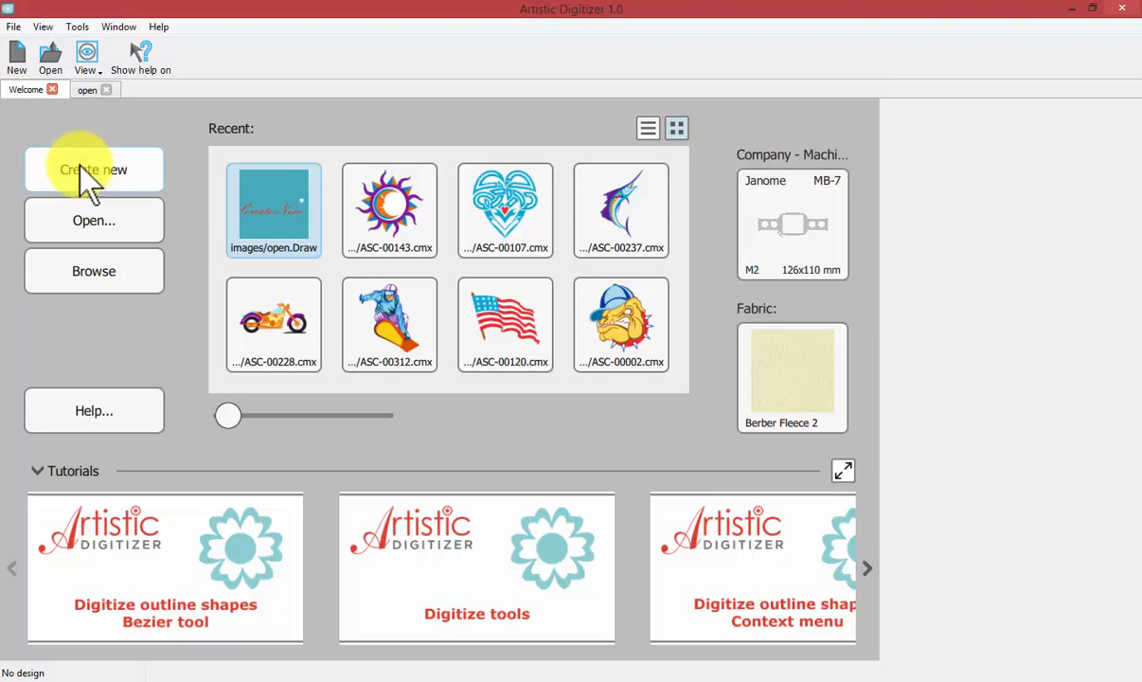
{"action": "mouse_move", "coordinate": [757, 242]}
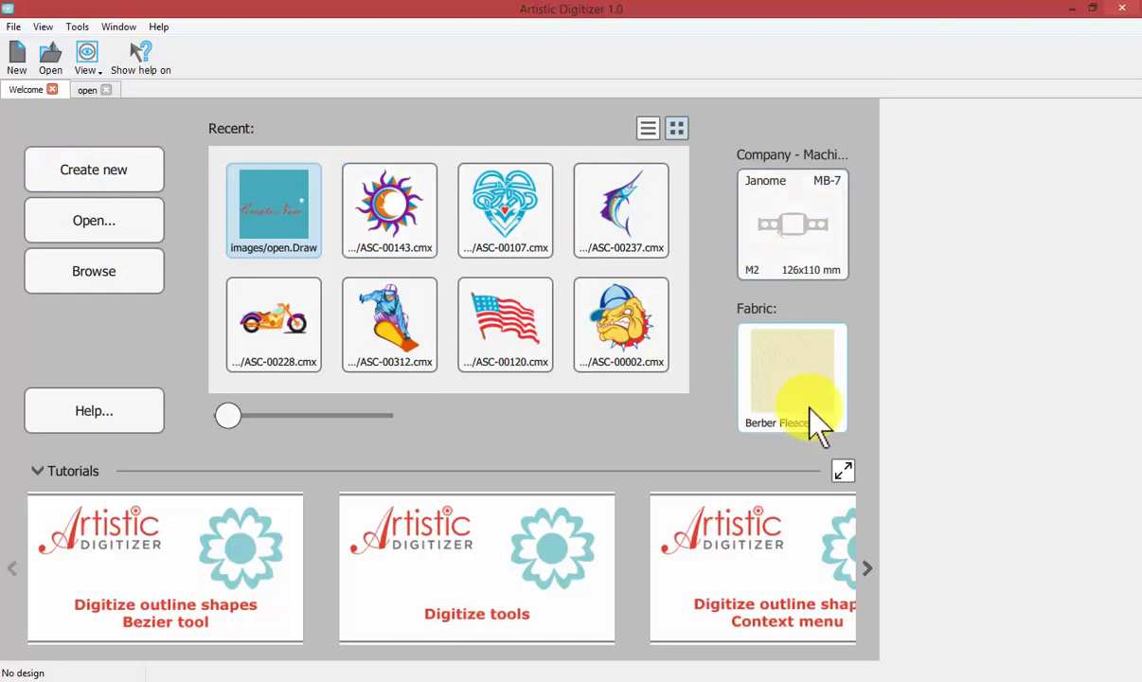
Set Janome MC15000 with the SQ14 140x140 mm hoop and Panne Velvet fabric as defaults.
{"action": "left_click", "coordinate": [792, 225]}
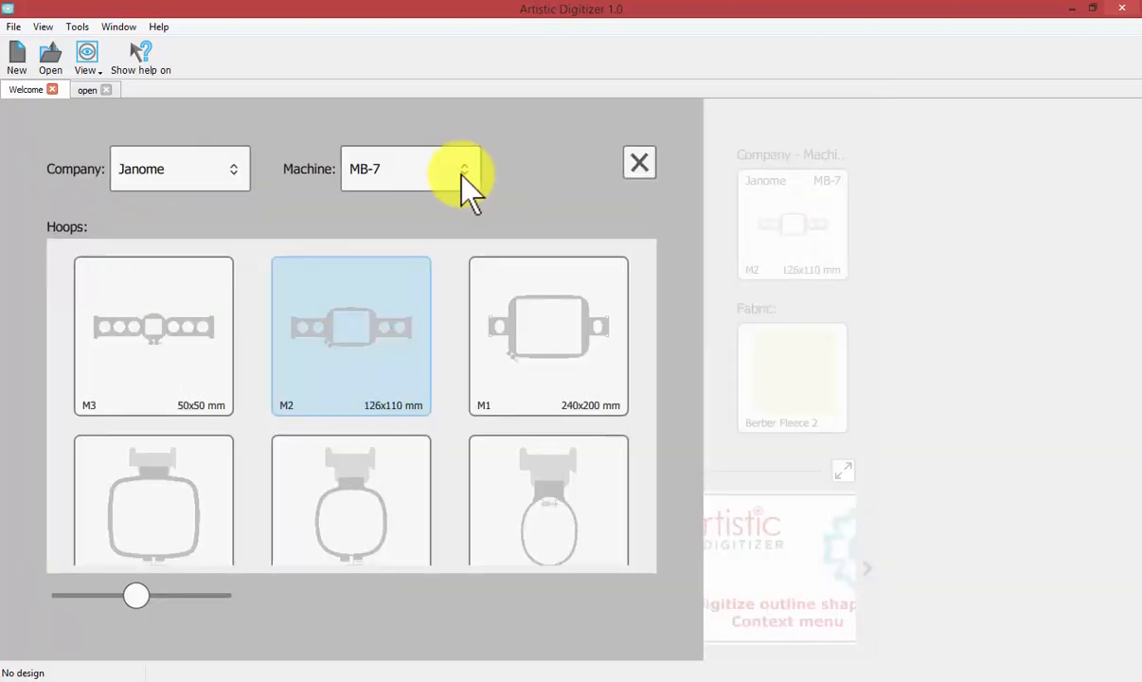
{"action": "left_click", "coordinate": [463, 168]}
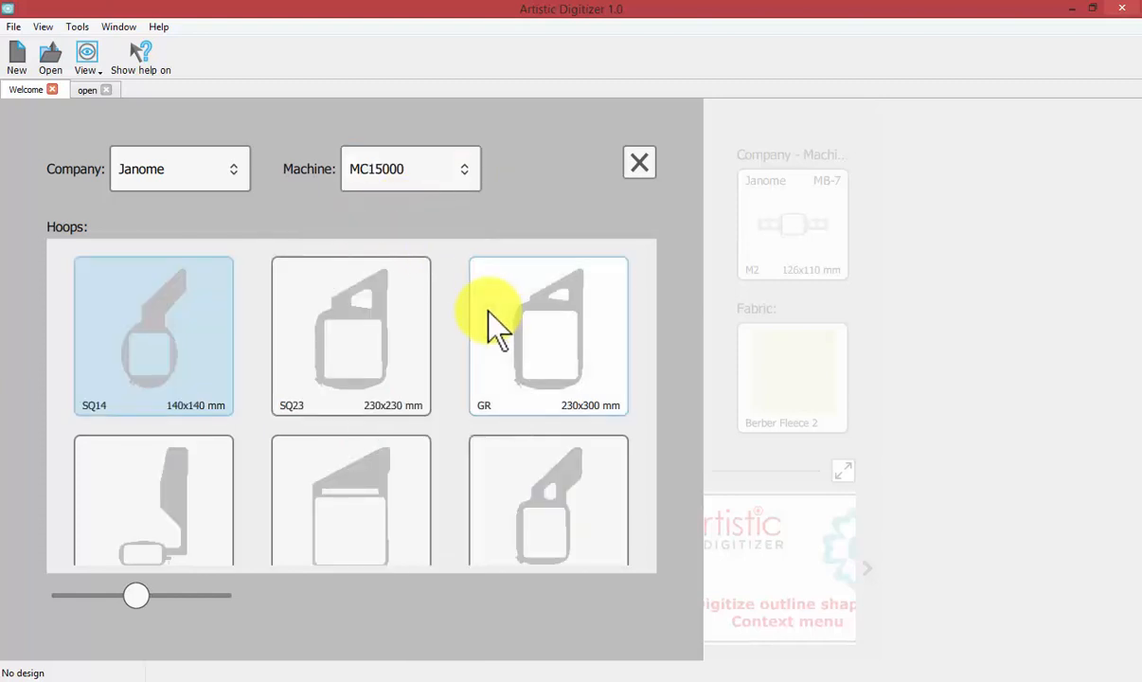
{"action": "mouse_move", "coordinate": [180, 341]}
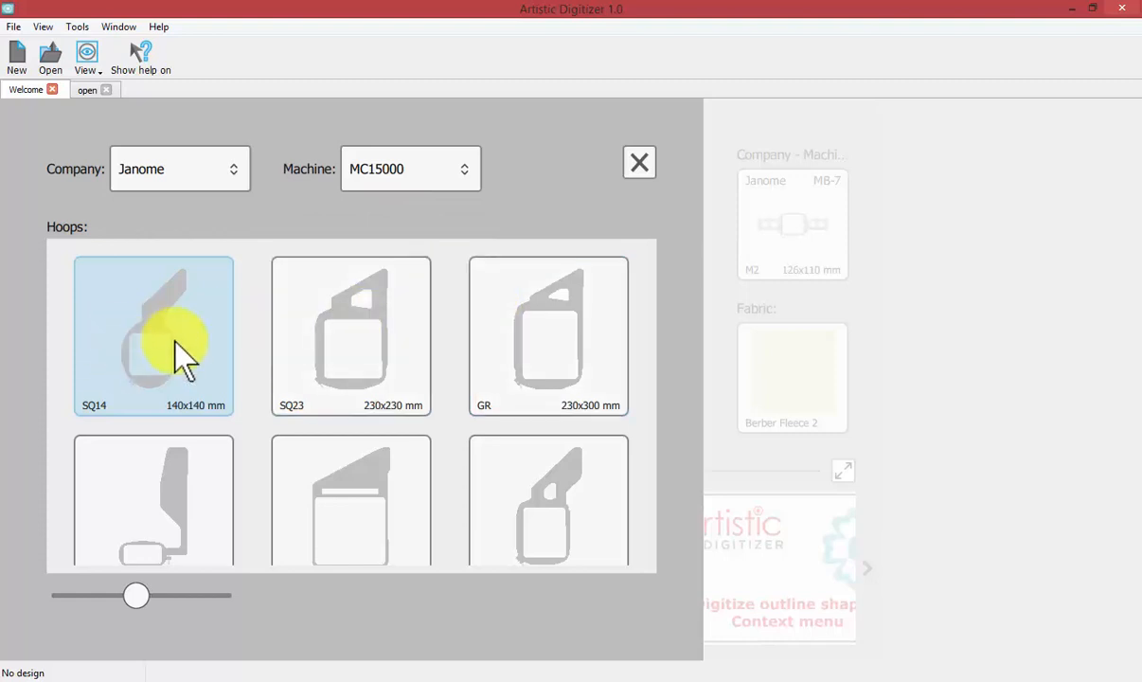
{"action": "left_click", "coordinate": [639, 161]}
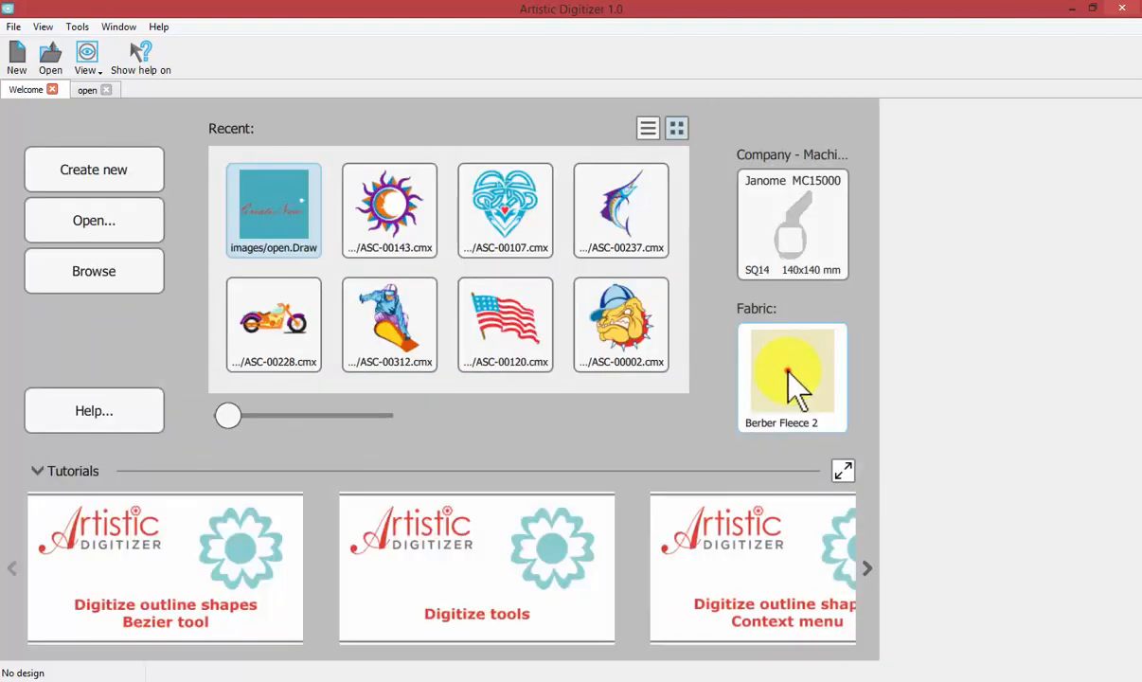
{"action": "left_click", "coordinate": [791, 377]}
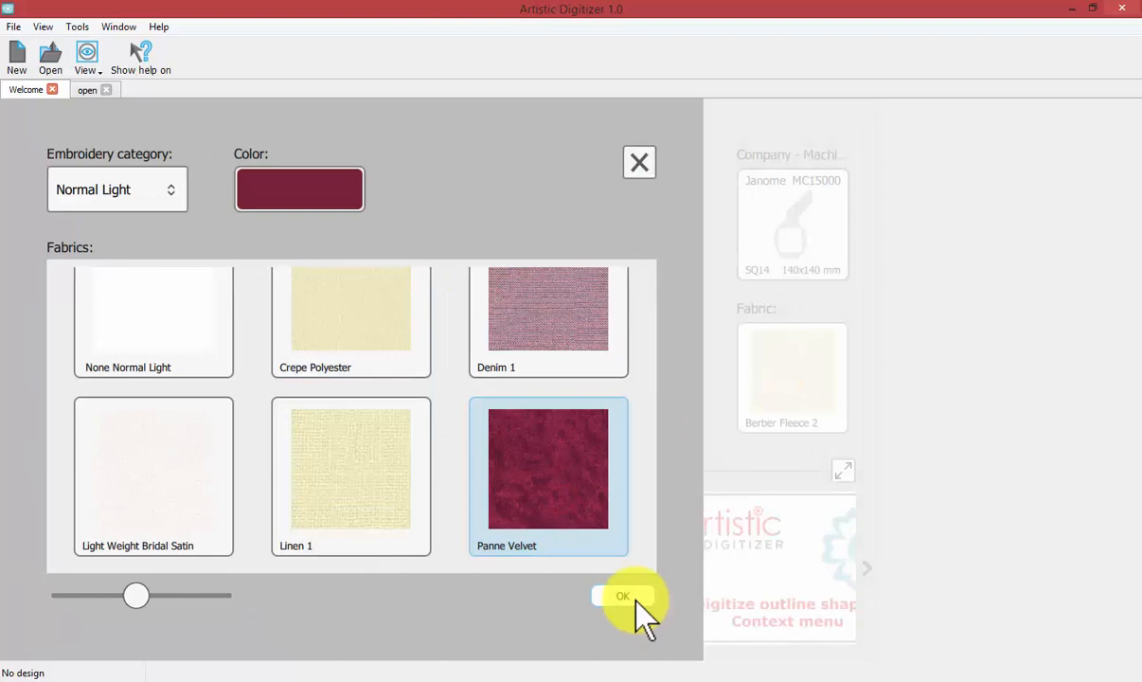
{"action": "left_click", "coordinate": [621, 595]}
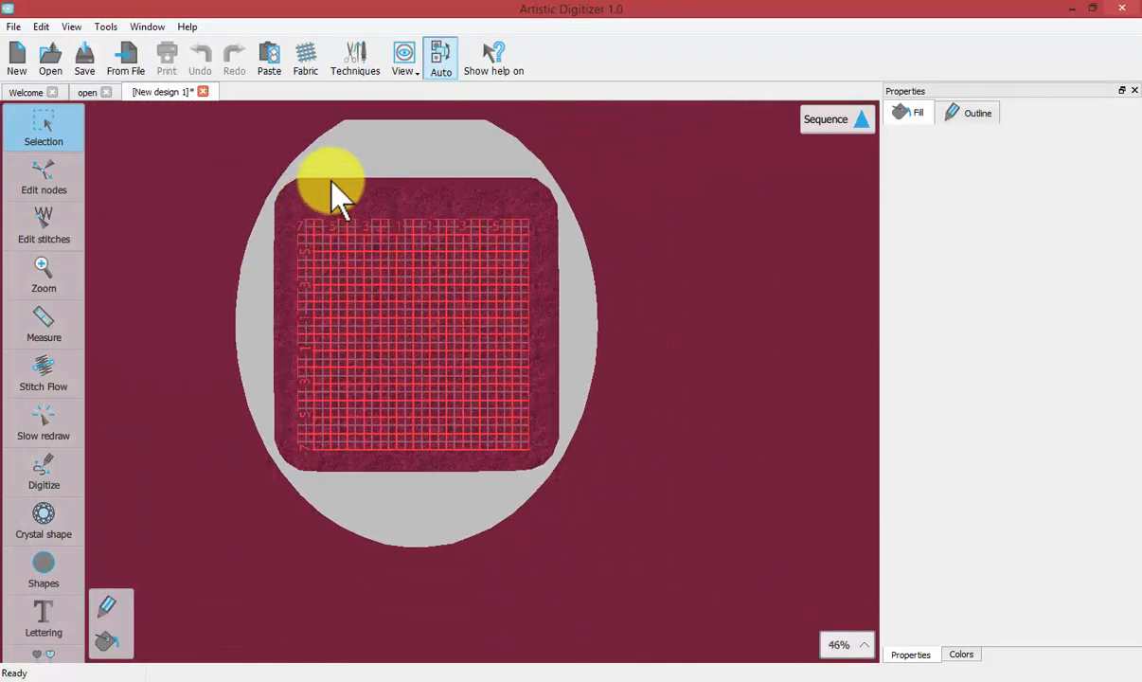
{"action": "mouse_move", "coordinate": [426, 275]}
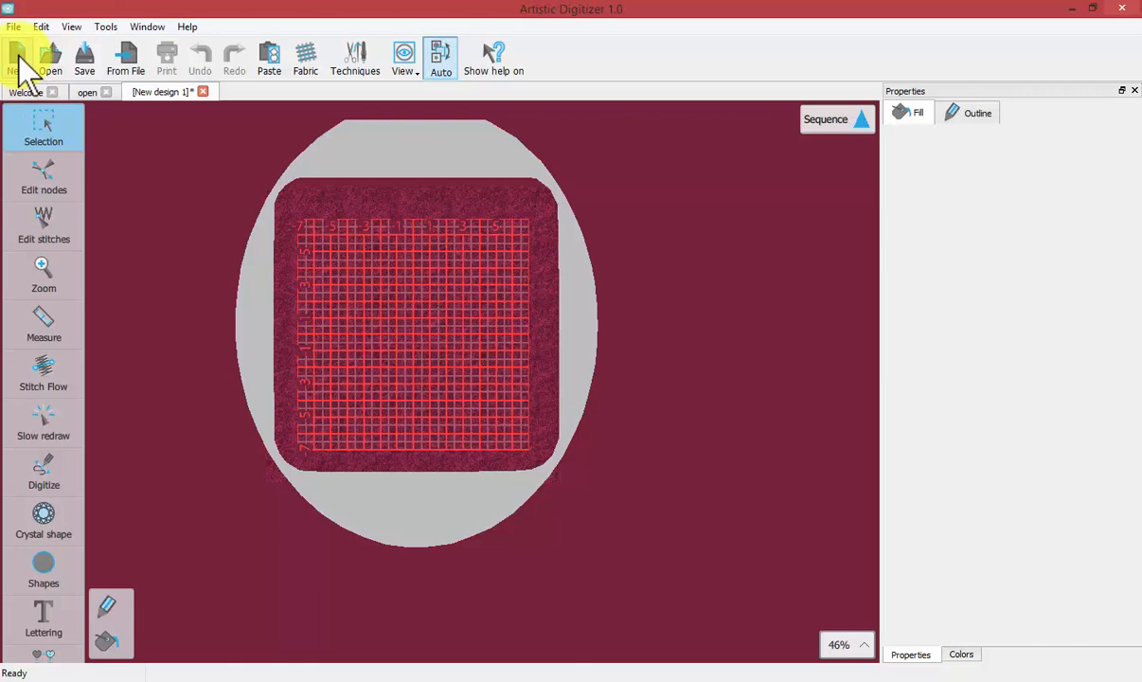
{"action": "mouse_move", "coordinate": [152, 104]}
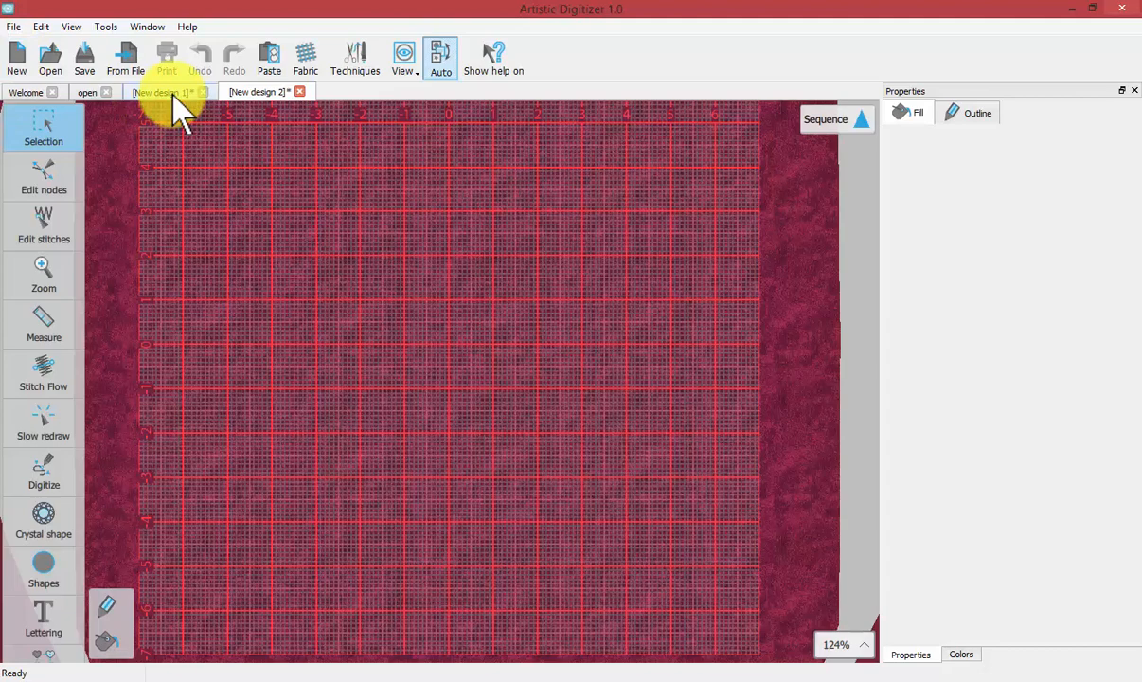
Return to the Welcome tab from the open velvet design tabs.
{"action": "left_click", "coordinate": [256, 92]}
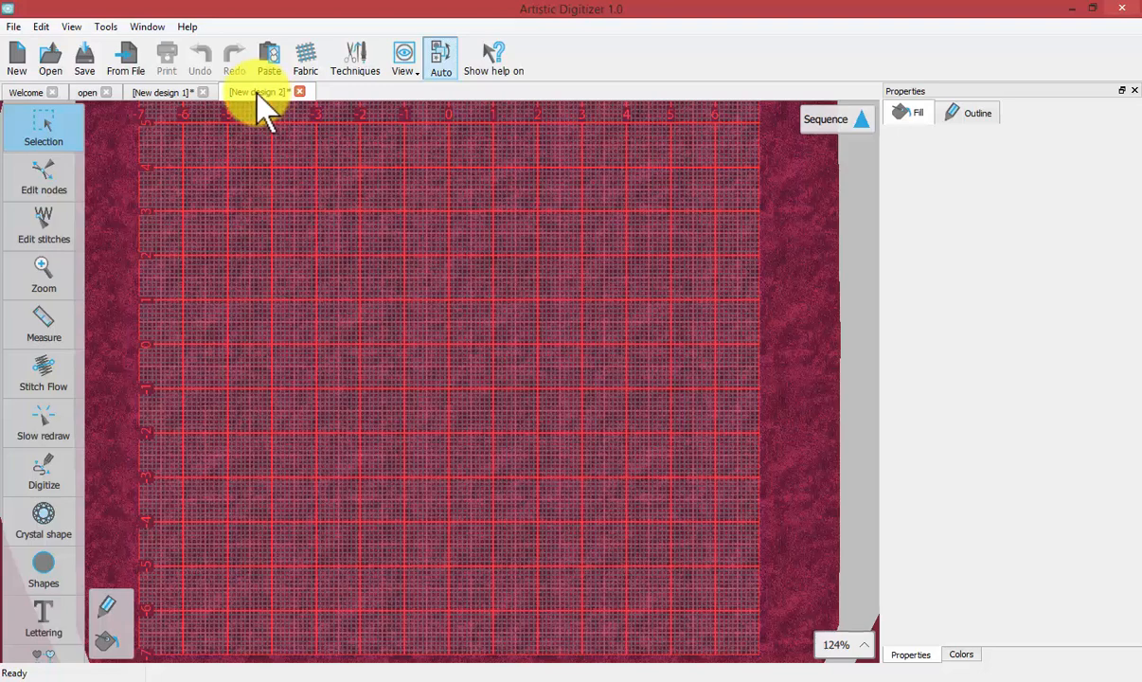
{"action": "mouse_move", "coordinate": [142, 322]}
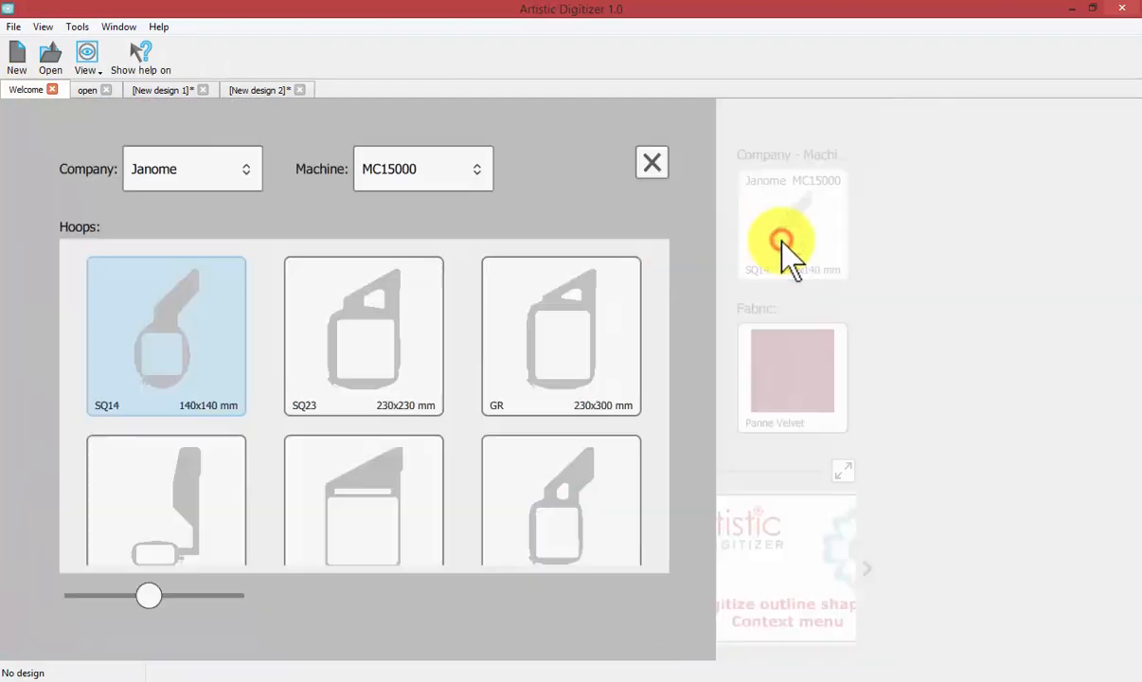
Choose Janome MB-7 with the M1 240x200 mm hoop and Standard Normal Light fabric.
{"action": "left_click", "coordinate": [422, 169]}
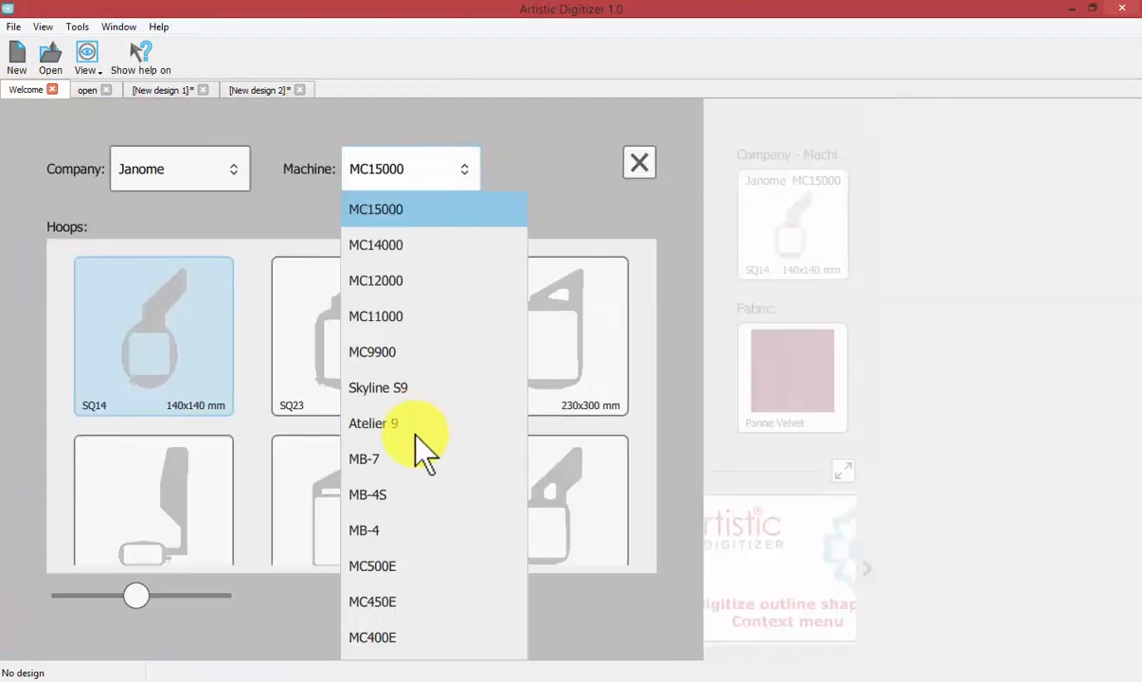
{"action": "left_click", "coordinate": [363, 458]}
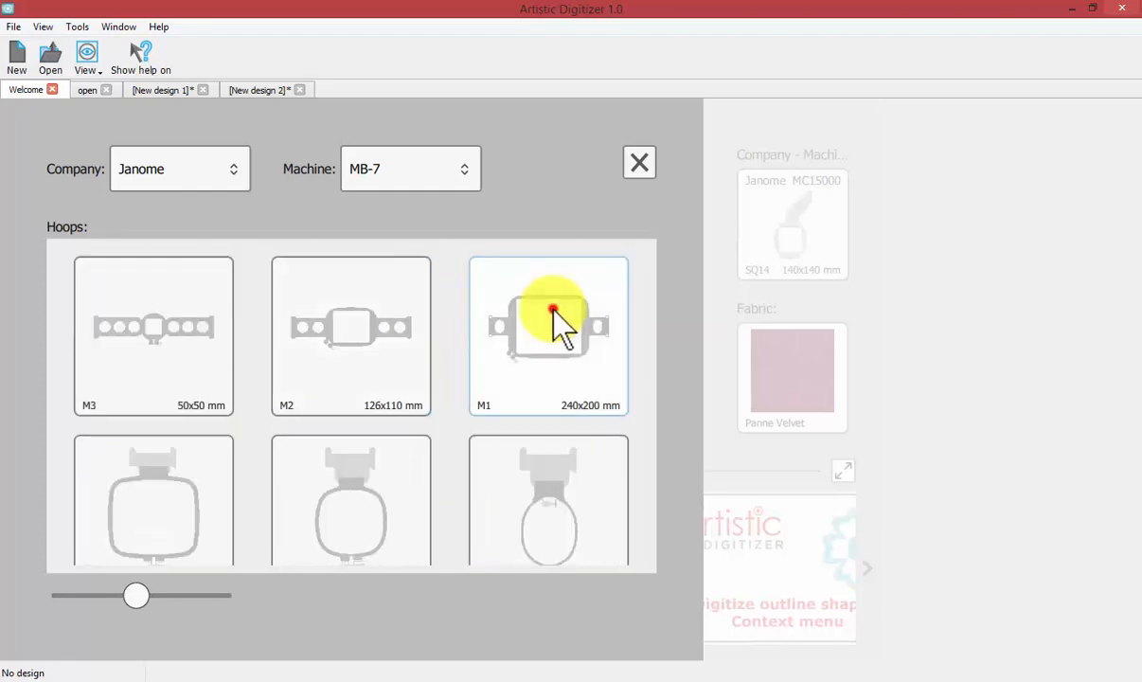
{"action": "left_click", "coordinate": [792, 377]}
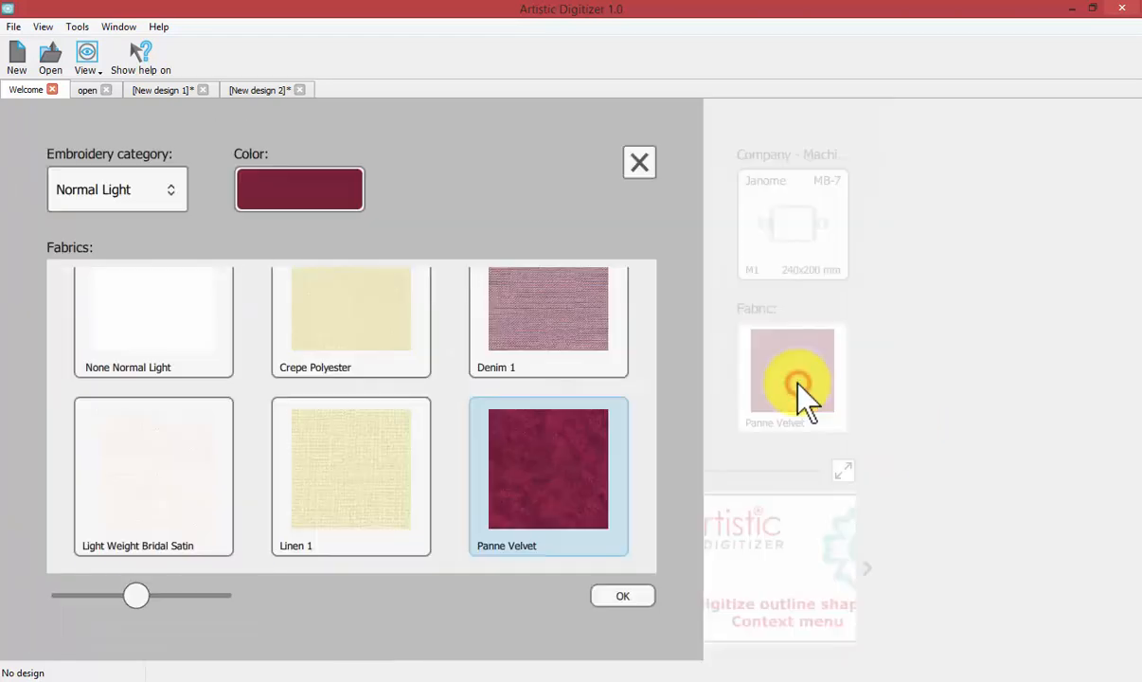
{"action": "scroll", "scroll_direction": "down", "scroll_amount": 3}
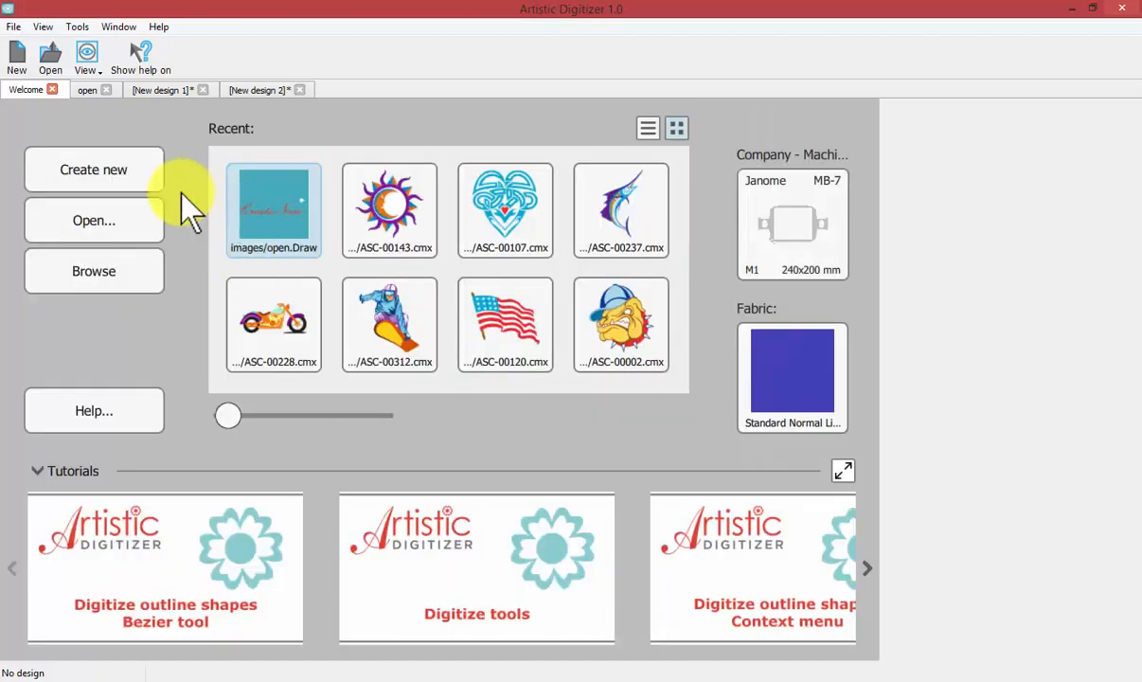
Create New design 3 and New design 4 on blue fabric with the M1 hoop.
{"action": "left_click", "coordinate": [92, 169]}
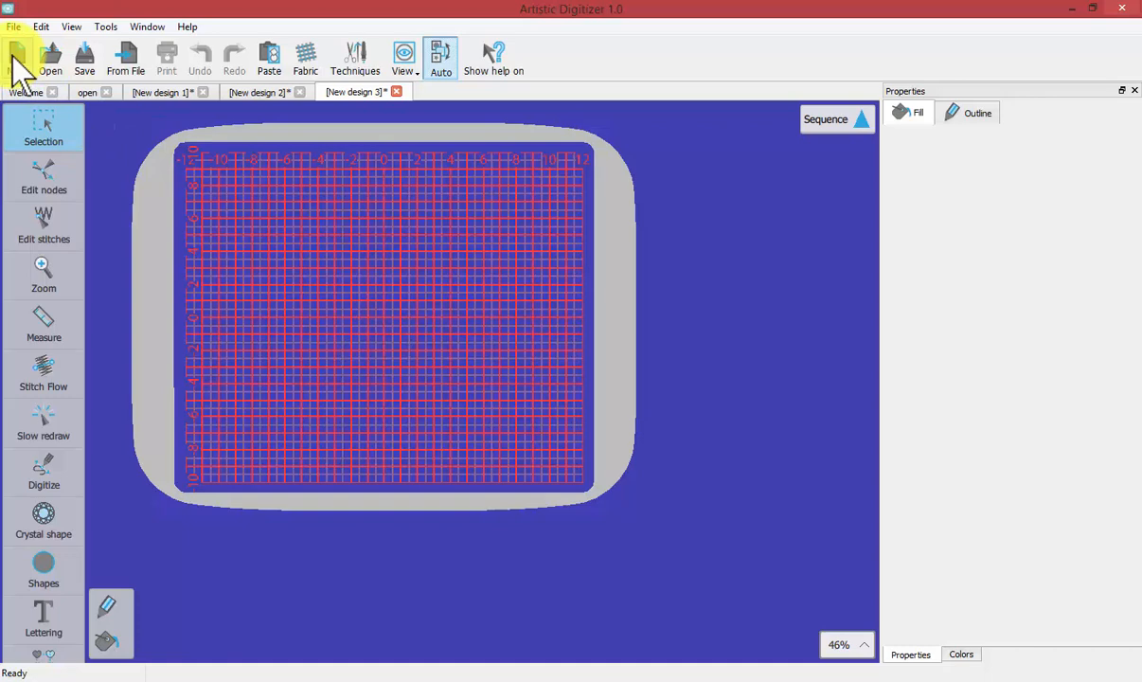
{"action": "left_click", "coordinate": [16, 58]}
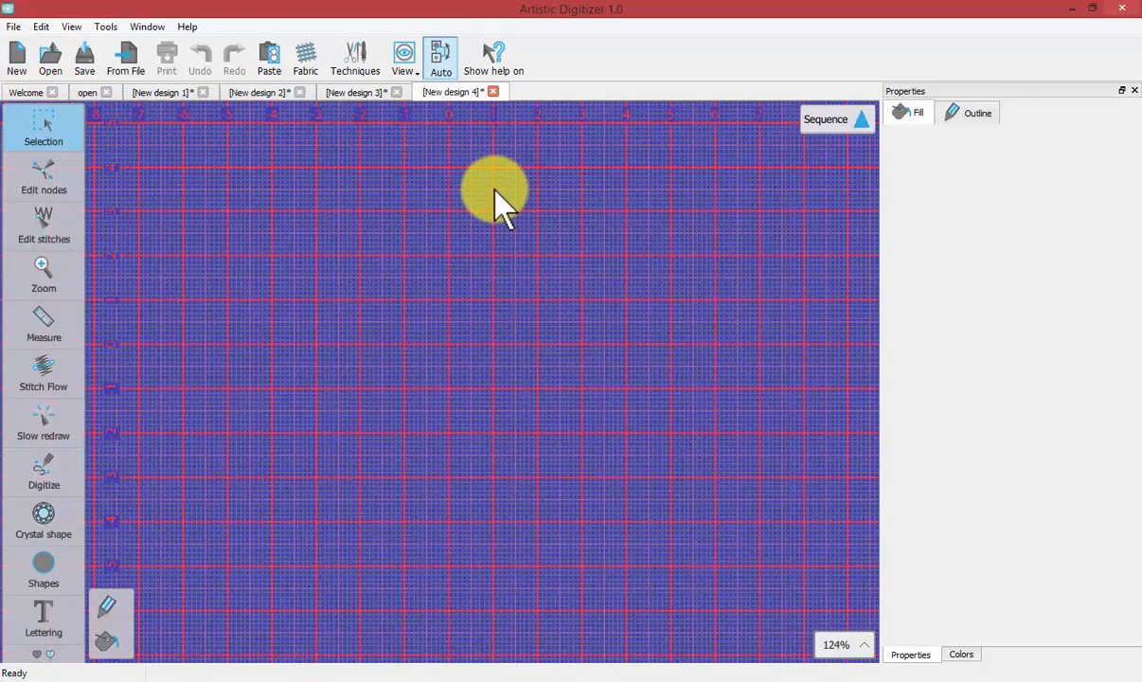
{"action": "mouse_move", "coordinate": [402, 241]}
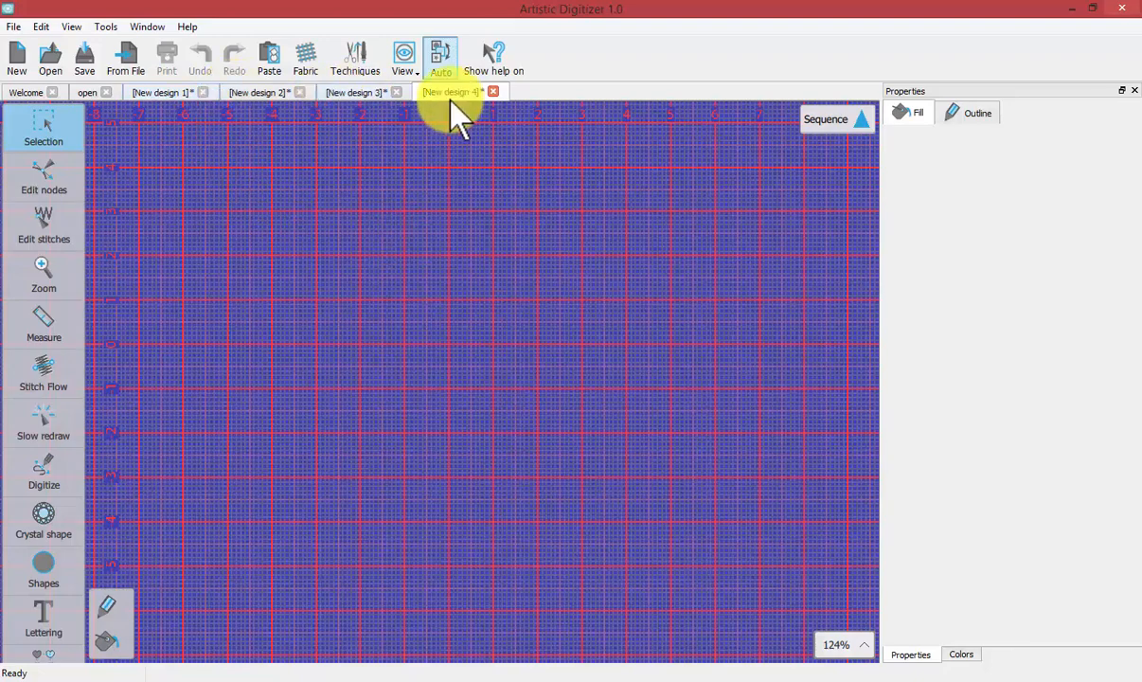
{"action": "mouse_move", "coordinate": [440, 340]}
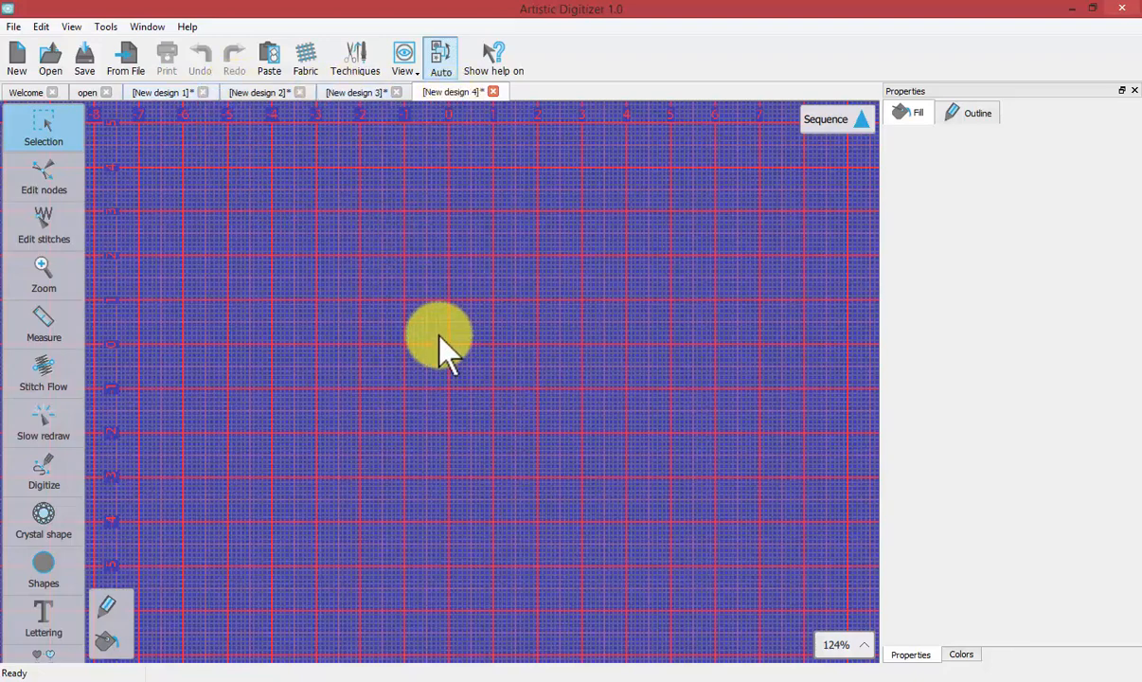
{"action": "mouse_move", "coordinate": [424, 336]}
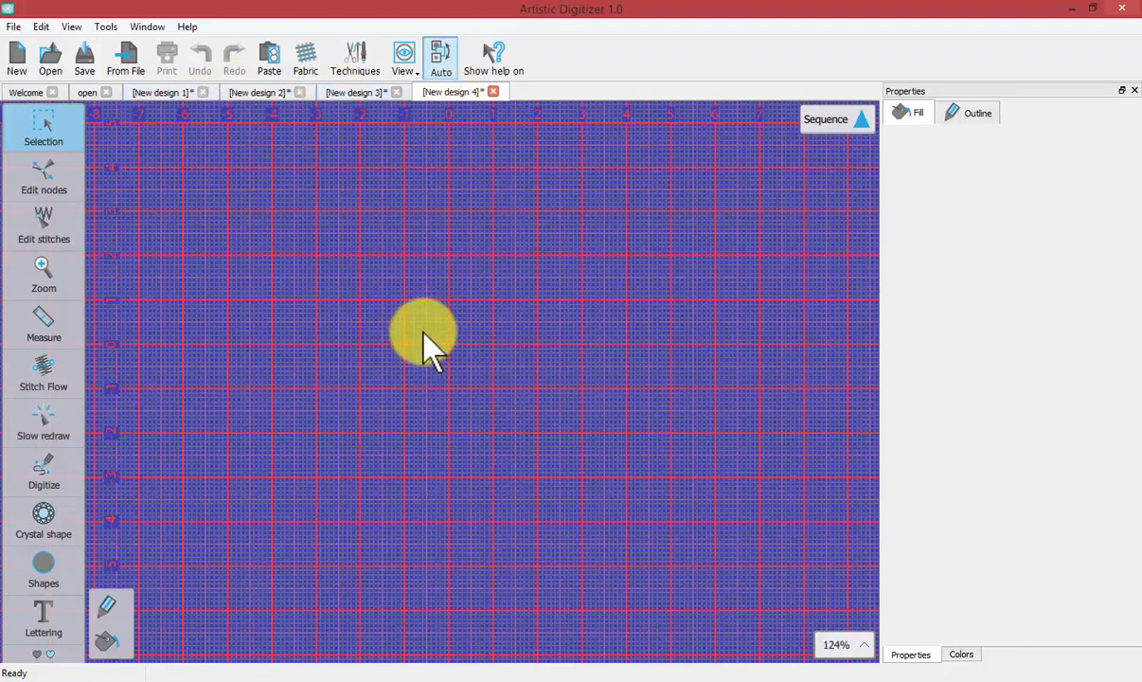
{"action": "mouse_move", "coordinate": [14, 25]}
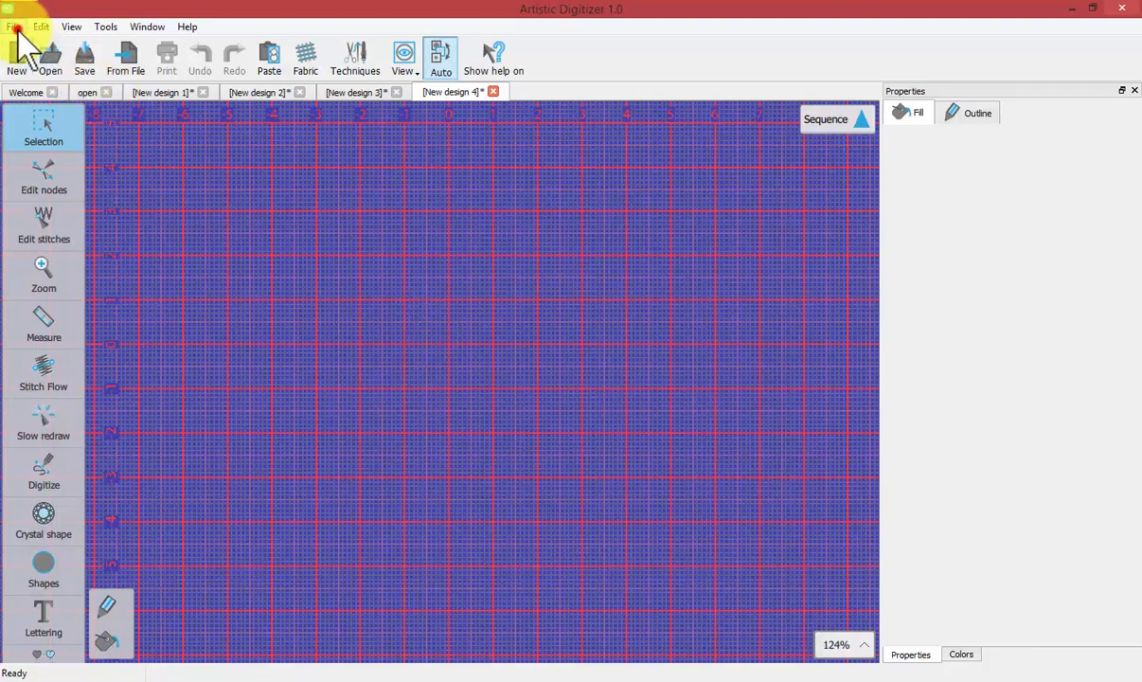
Create New design 5 on the blue fabric via File > New.
{"action": "left_click", "coordinate": [14, 26]}
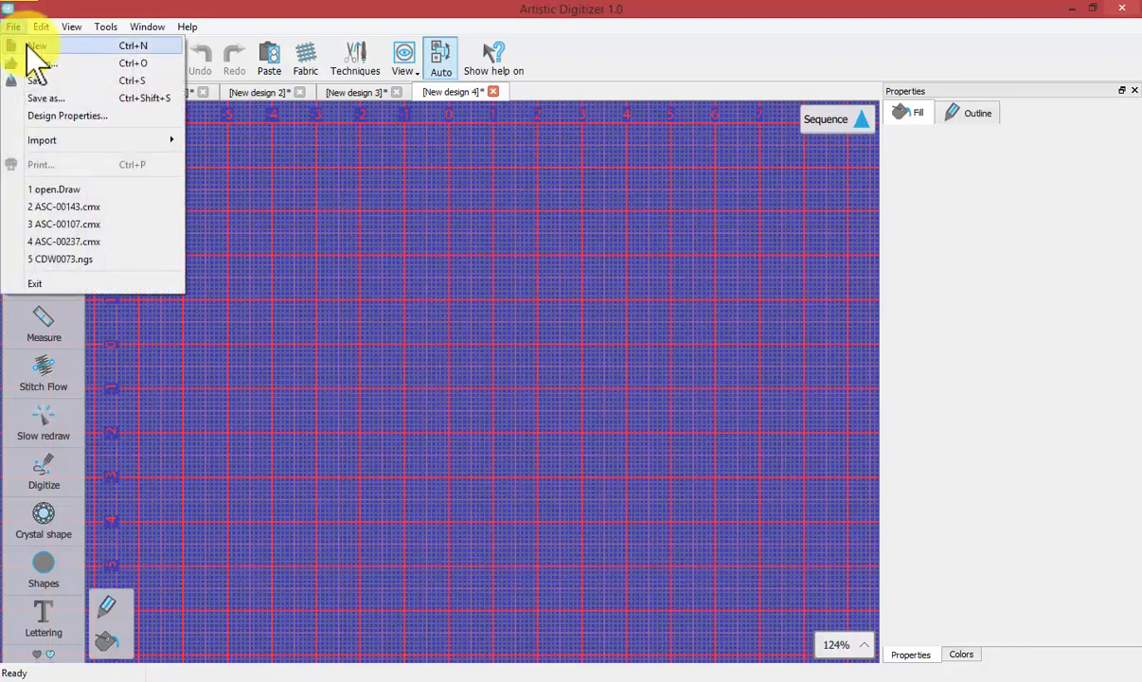
{"action": "left_click", "coordinate": [37, 46]}
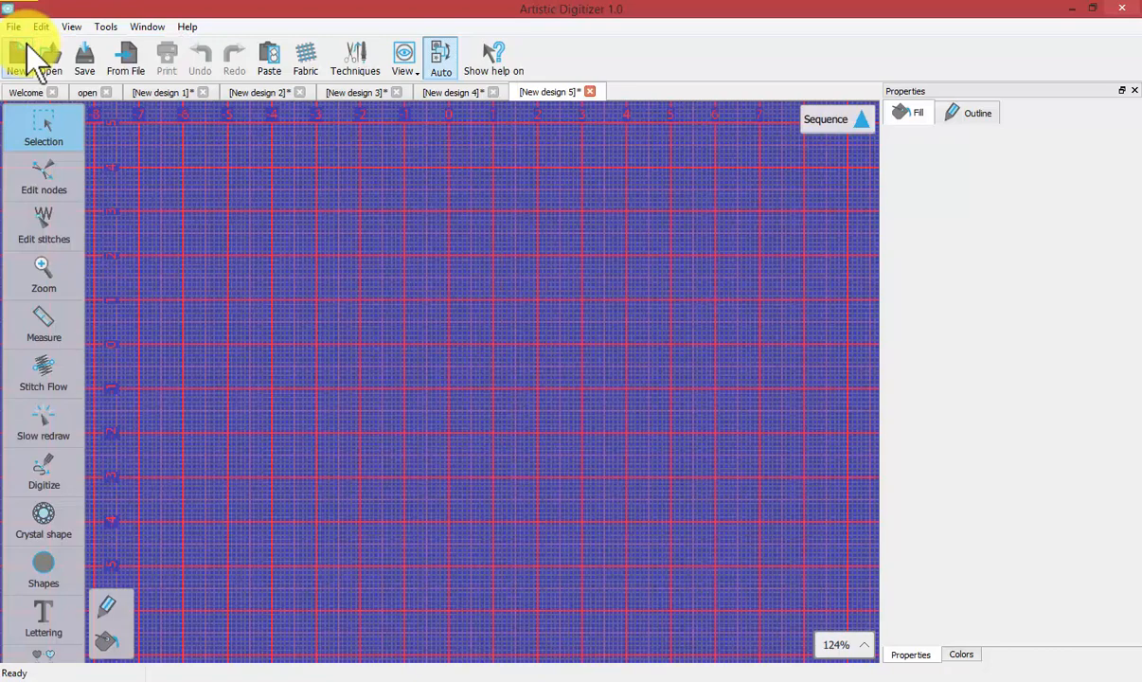
{"action": "mouse_move", "coordinate": [554, 403]}
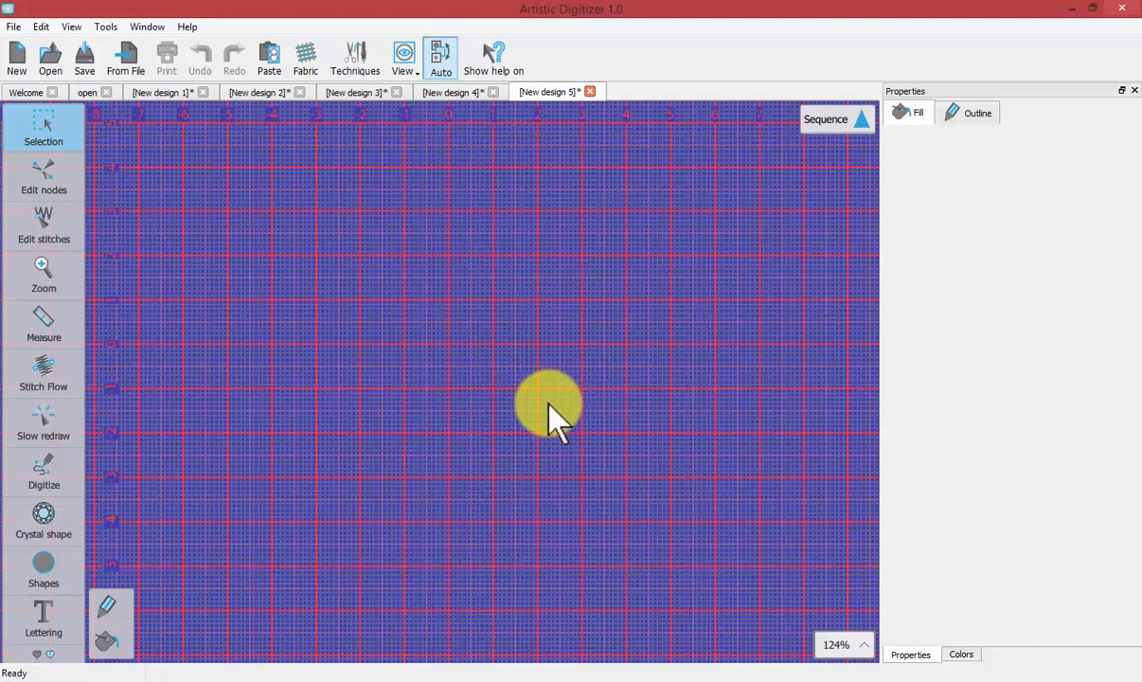
{"action": "mouse_move", "coordinate": [548, 407]}
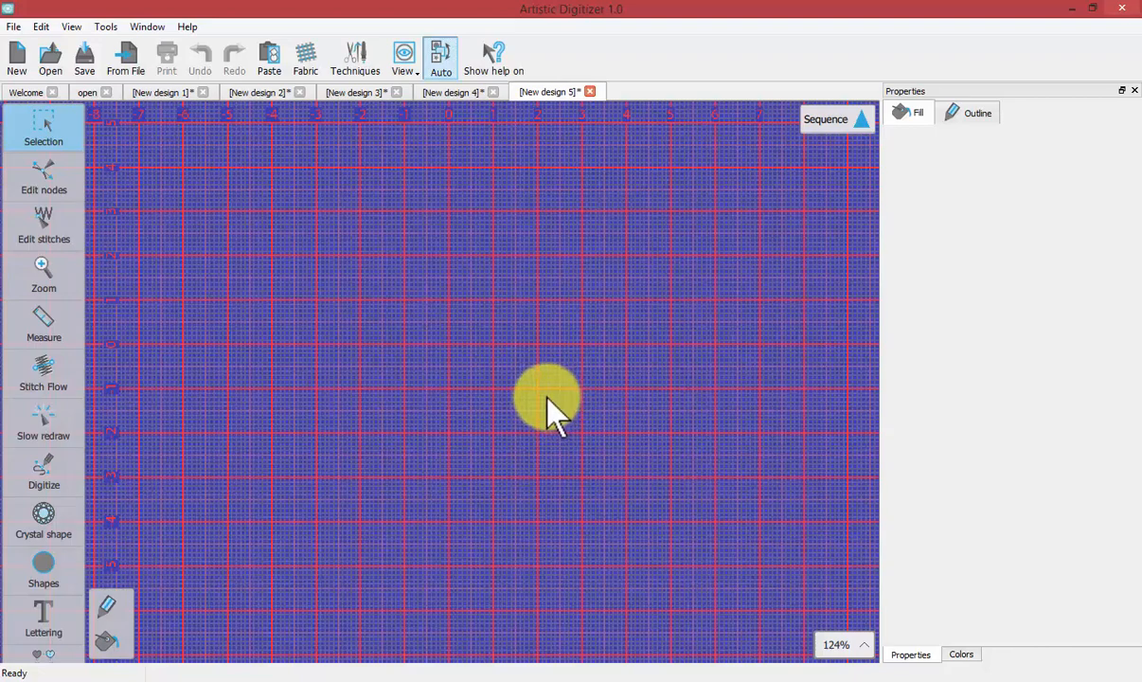
{"action": "left_click", "coordinate": [44, 568]}
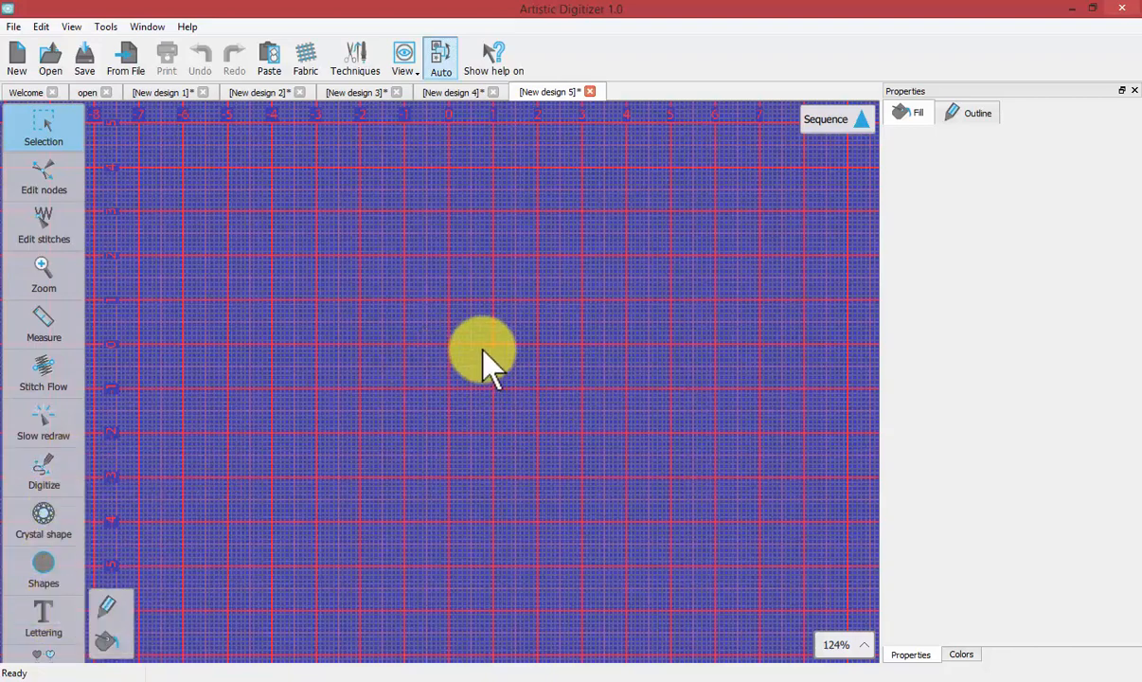
{"action": "mouse_move", "coordinate": [492, 364]}
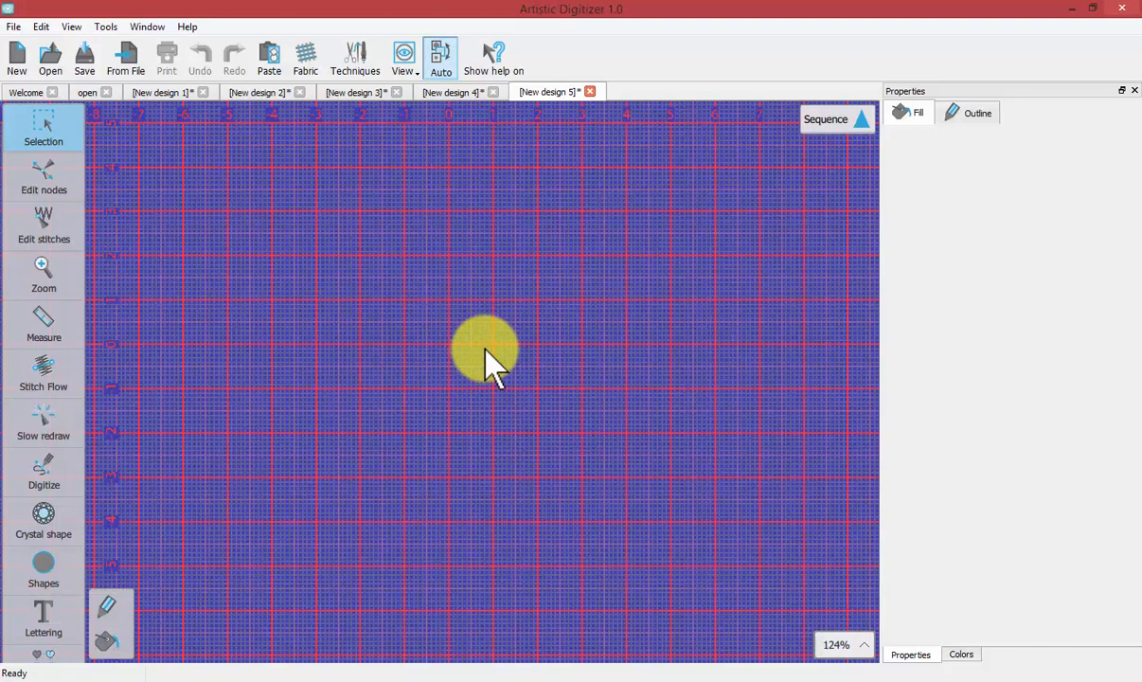
{"action": "mouse_move", "coordinate": [232, 152]}
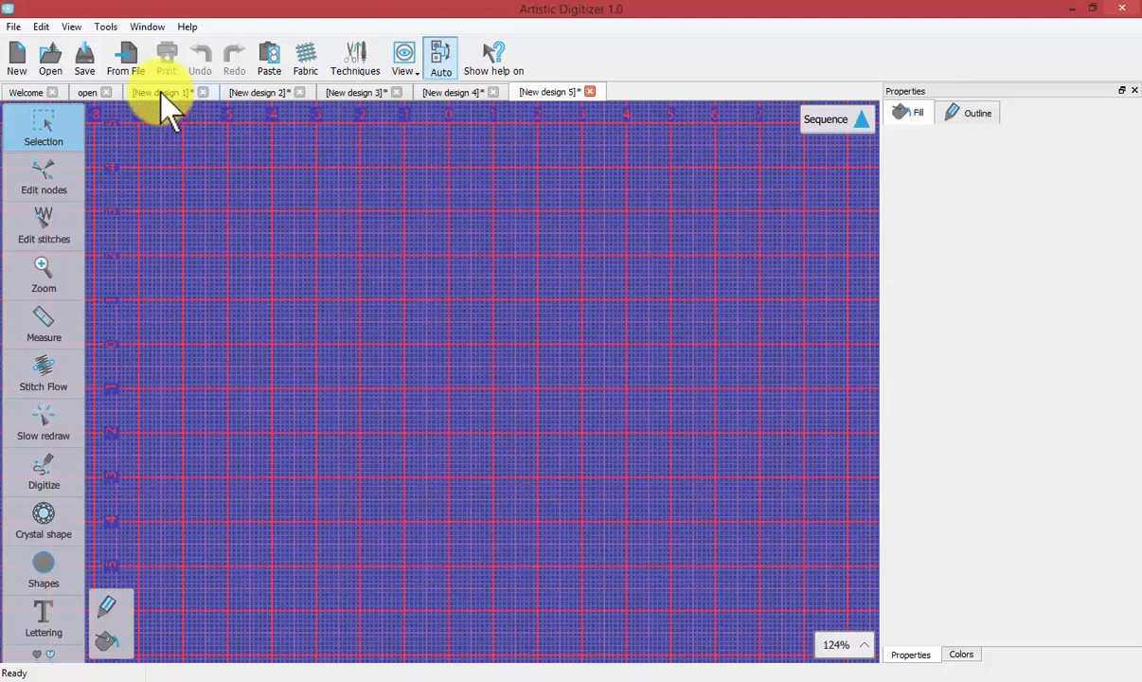
{"action": "mouse_move", "coordinate": [208, 194]}
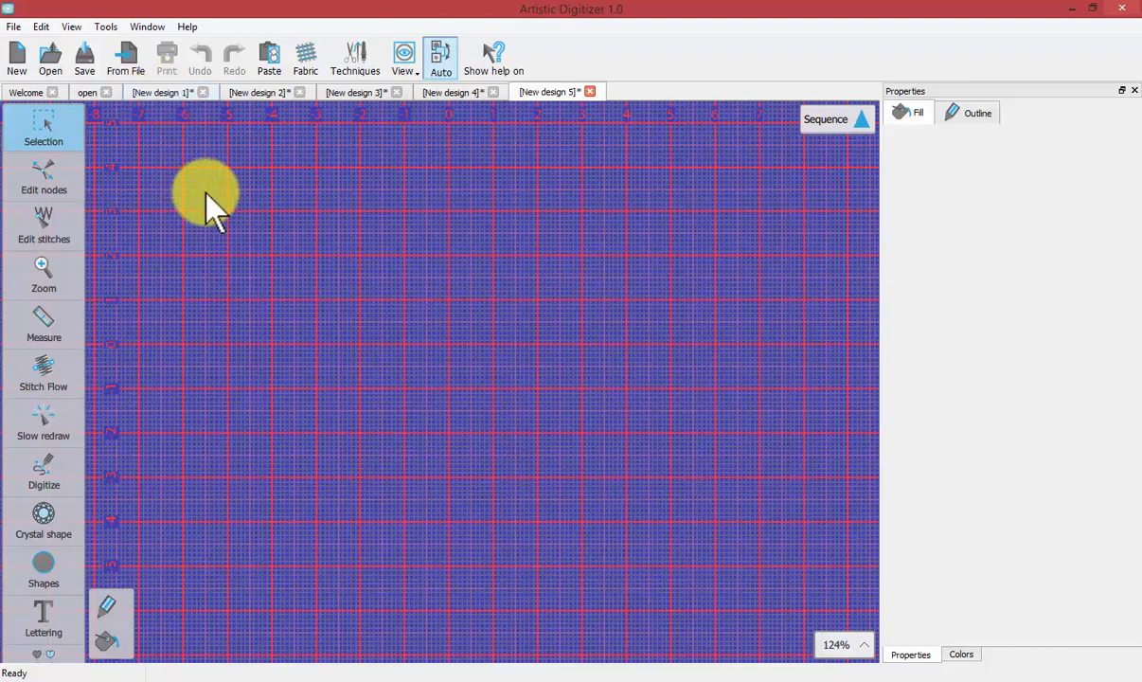